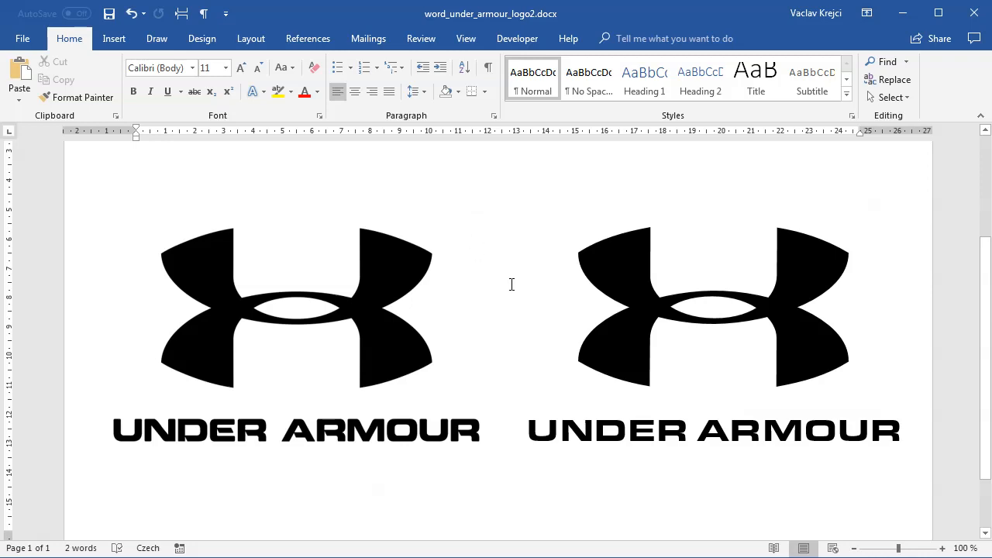
Copy the left reference logo picture into a new blank document.
click(294, 310)
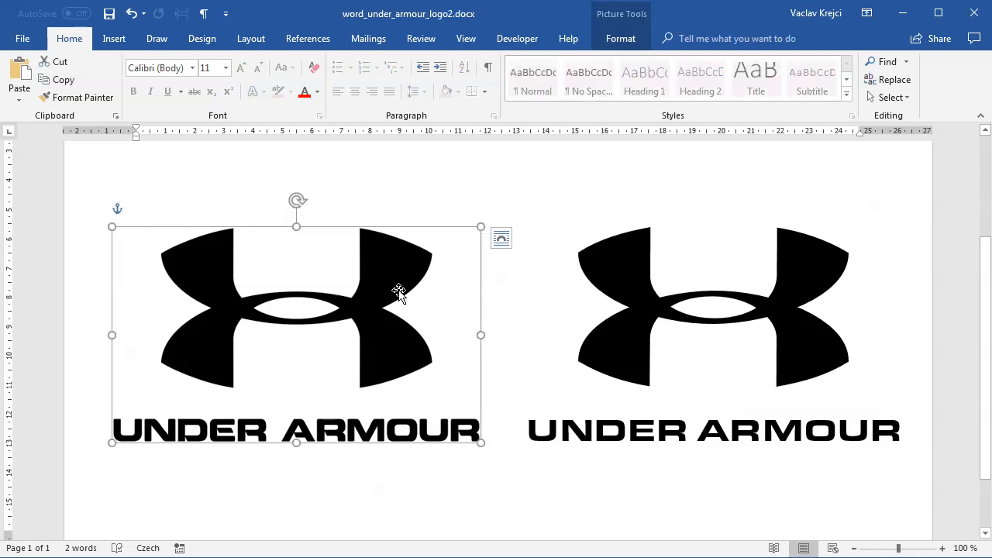
mouse_move(634, 273)
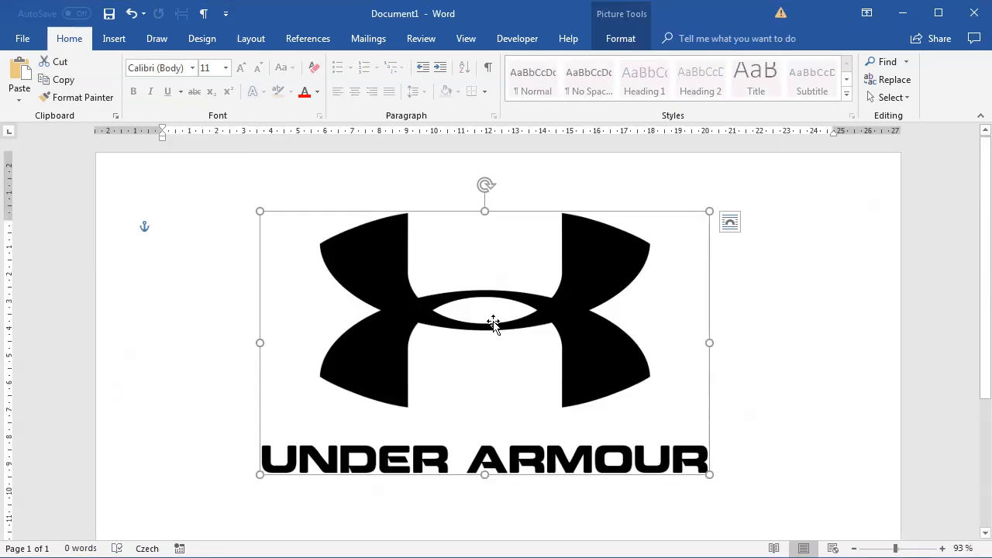
mouse_move(669, 62)
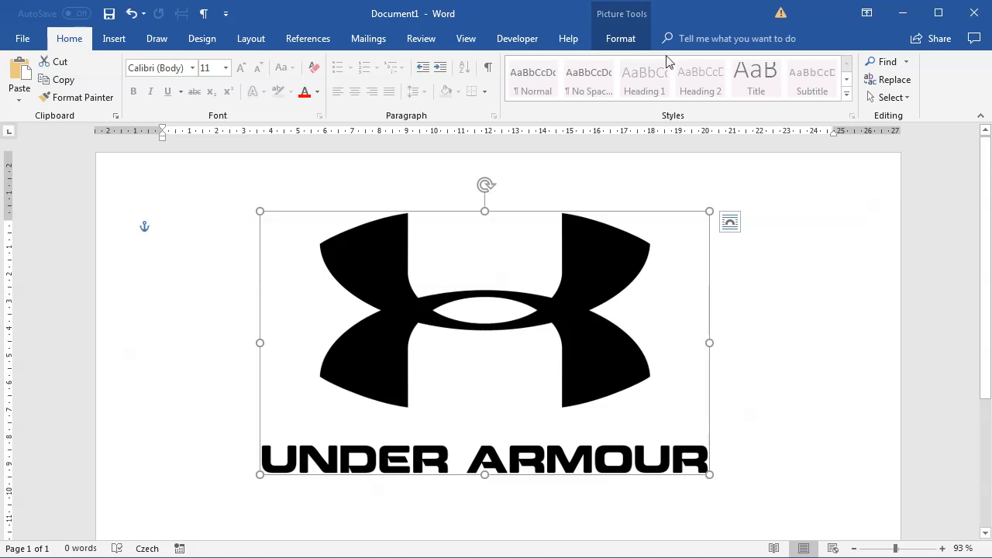
Recolour the reference picture to a light grey washout and zoom in to about 170%.
click(620, 37)
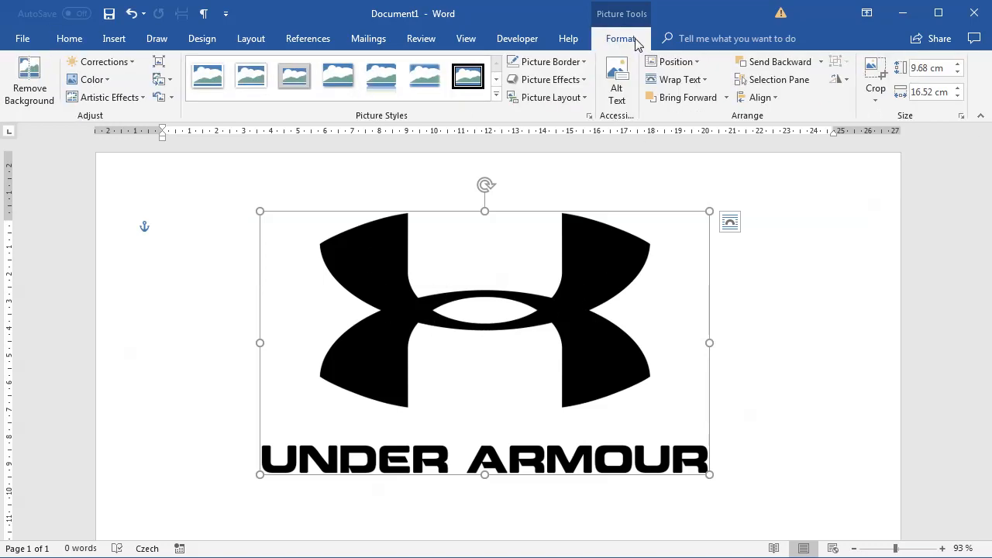
click(92, 79)
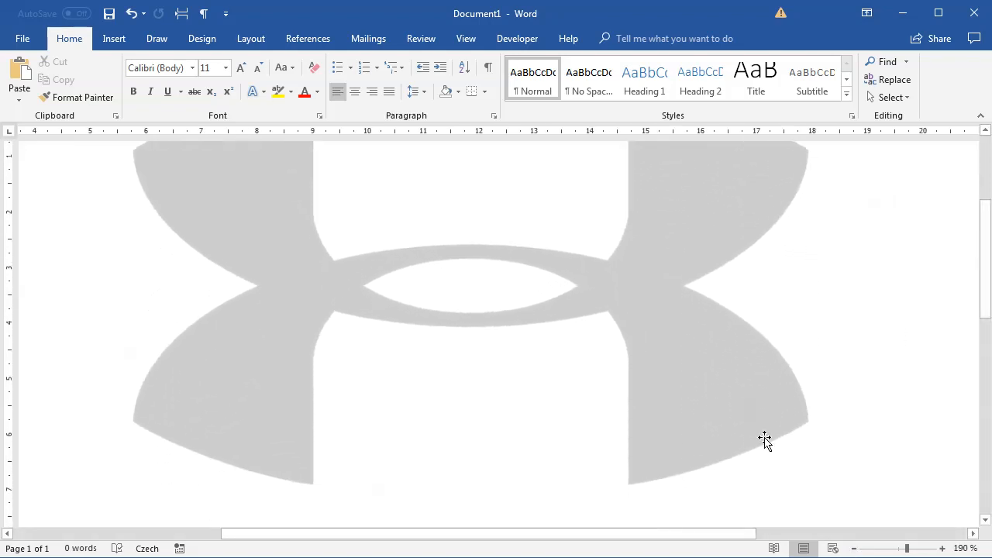
mouse_move(242, 369)
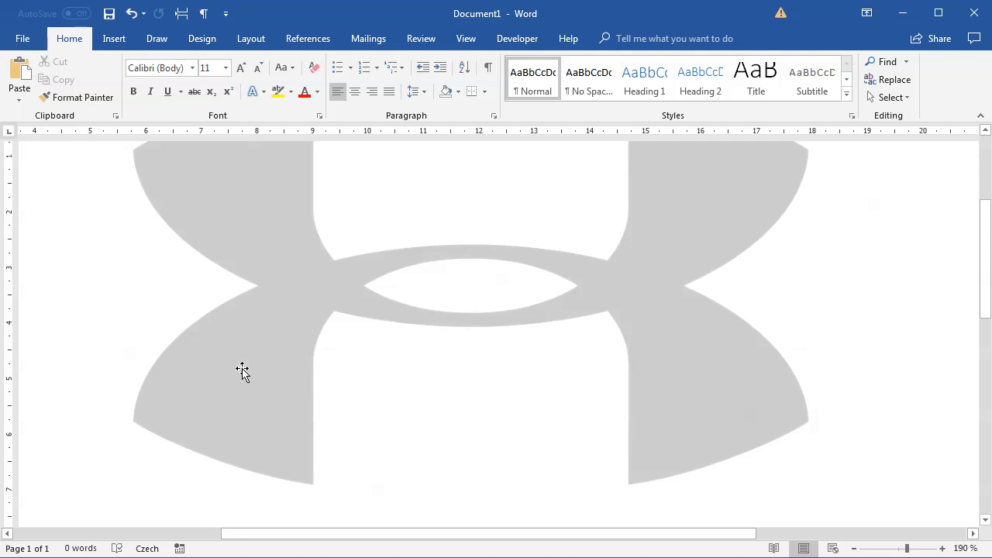
scroll(down, 3)
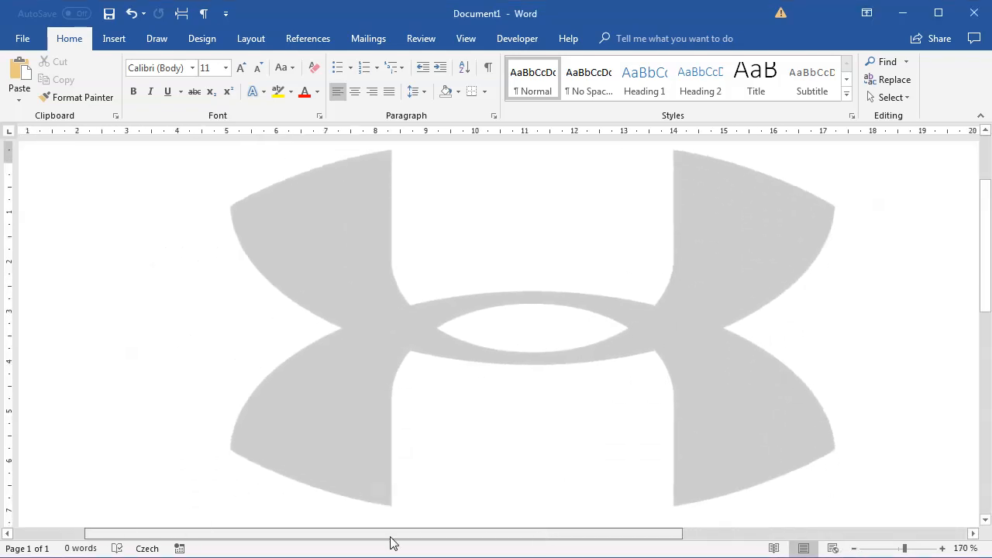
click(113, 37)
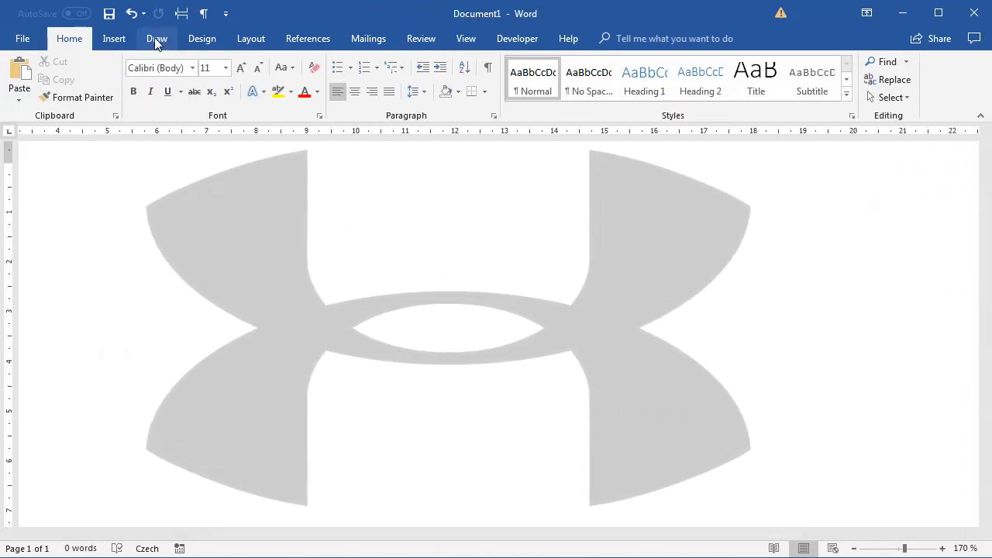
Mark the corner points of the upper logo shape with small red pen crosses.
click(156, 37)
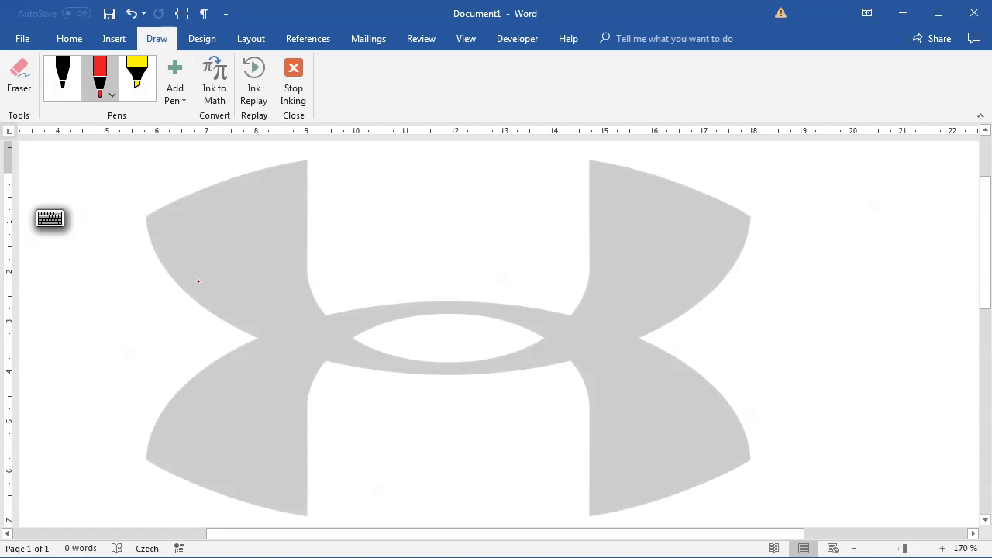
mouse_move(170, 248)
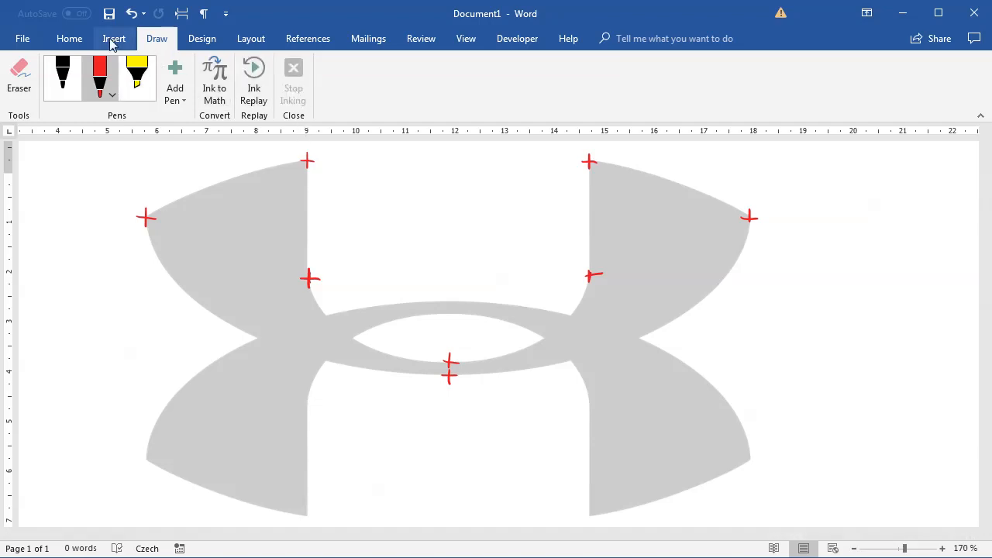
Draw a Freeform polygon through the red crosses and give its blue fill about 42% transparency.
click(115, 38)
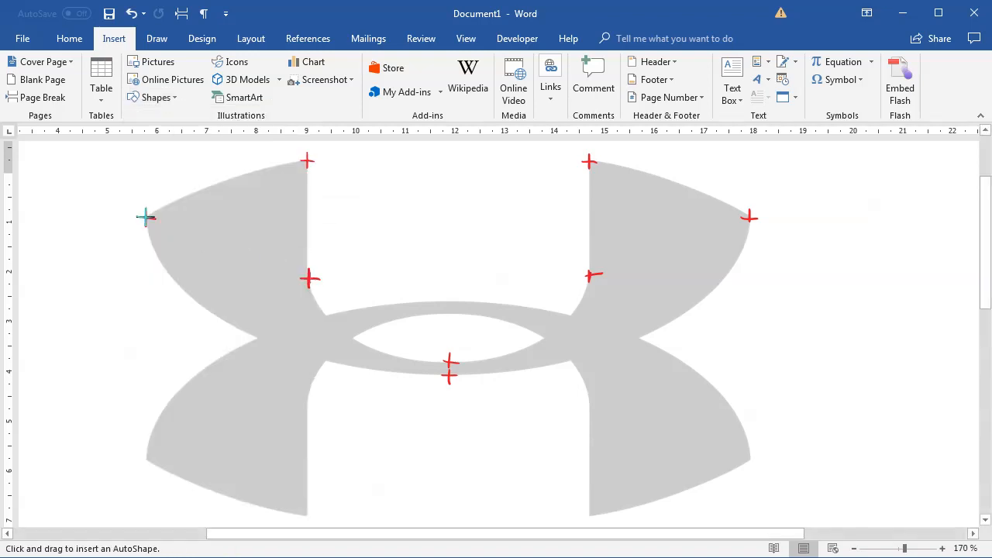
drag(146, 217, 449, 373)
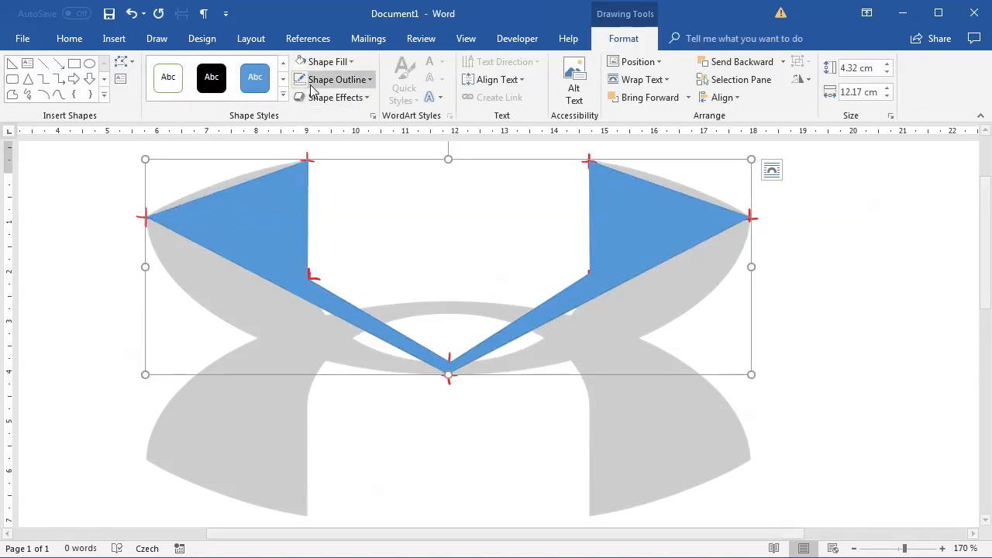
click(326, 62)
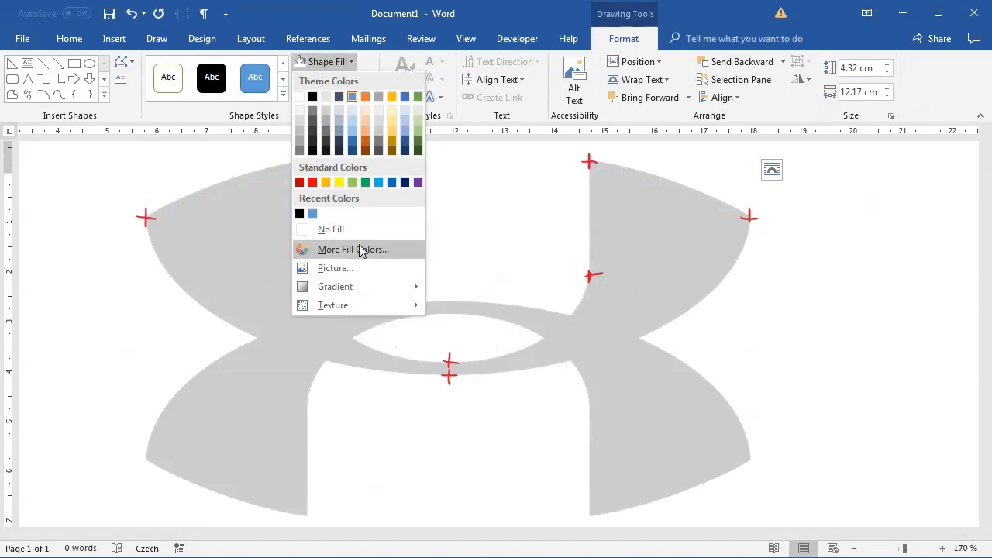
click(353, 248)
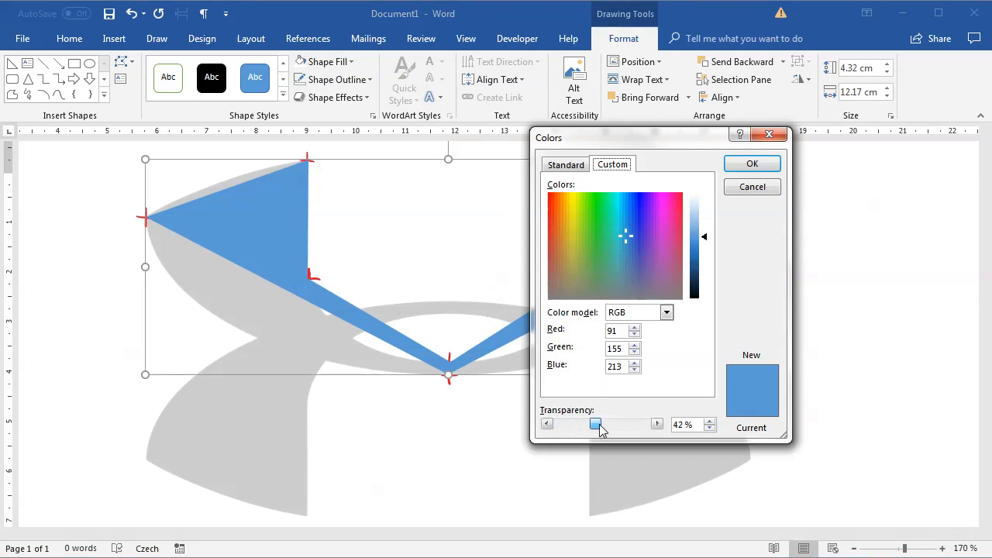
click(750, 162)
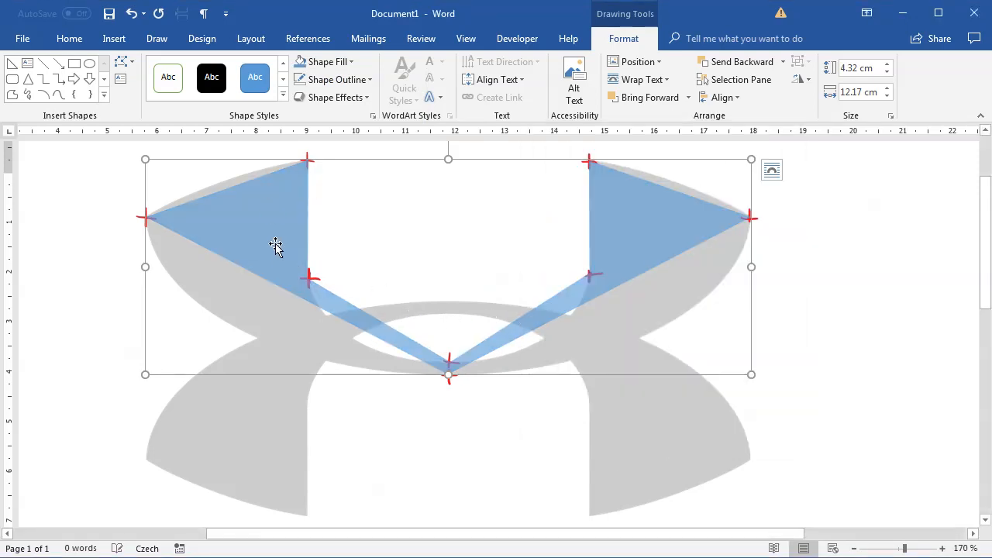
click(157, 37)
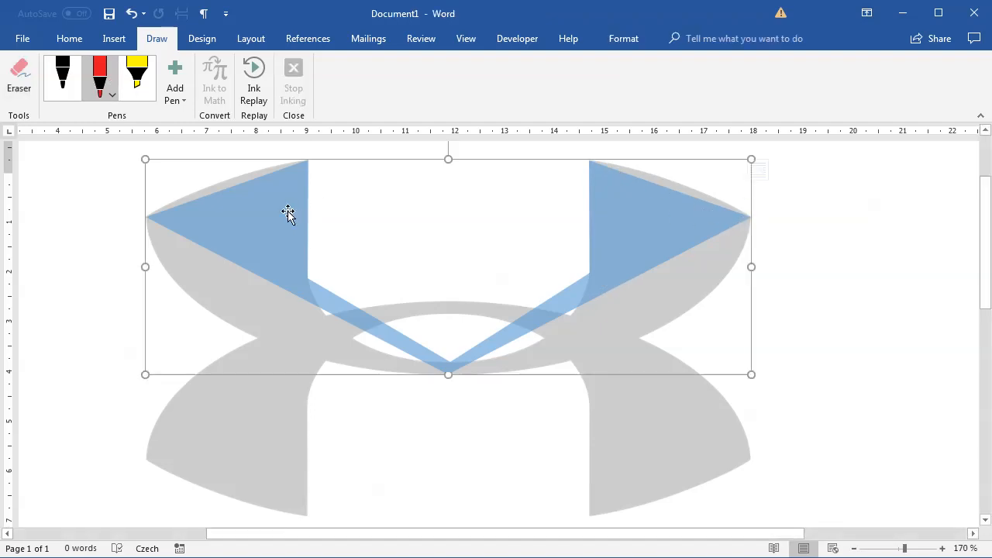
Enter Edit Points on the blue shape and make its edge segments curved.
click(943, 549)
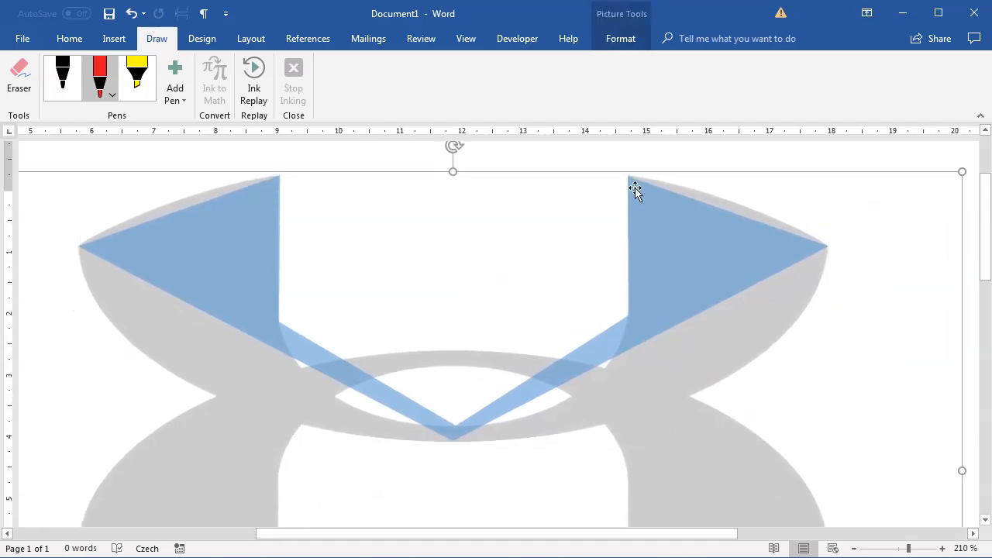
mouse_move(280, 316)
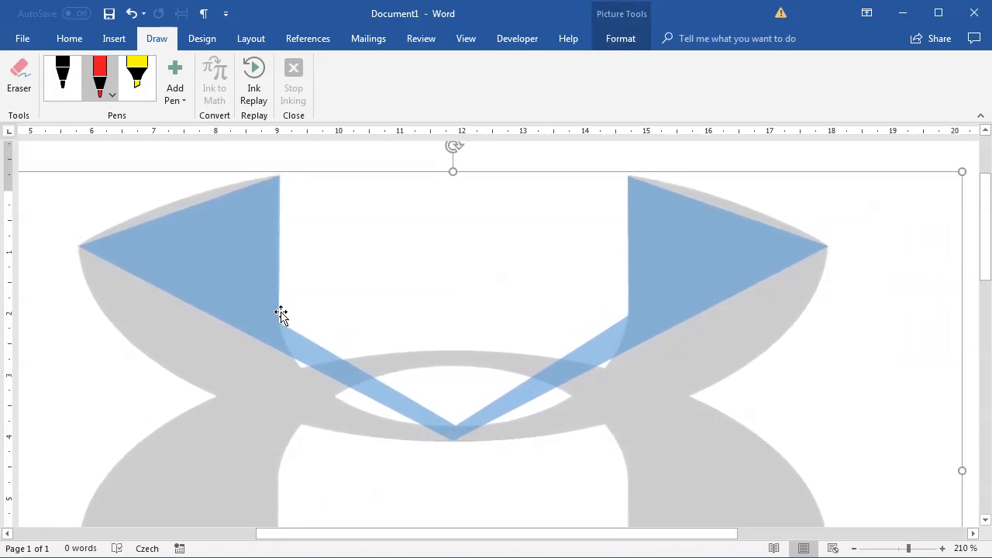
right_click(282, 317)
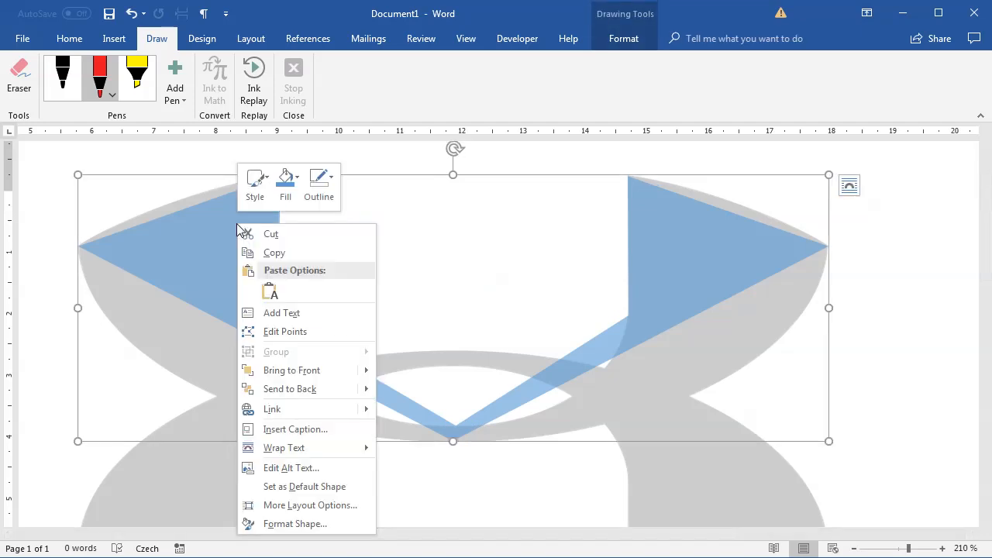
click(285, 332)
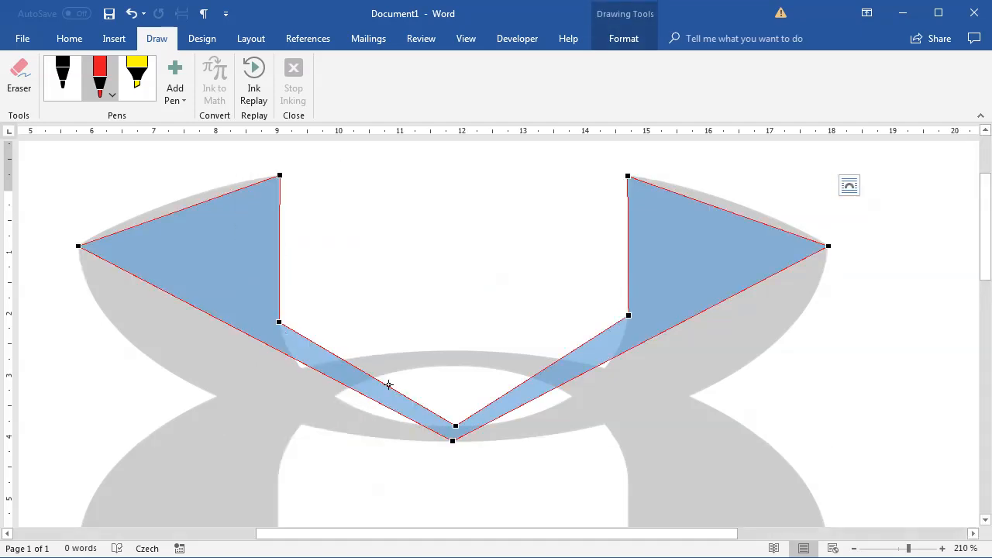
right_click(452, 426)
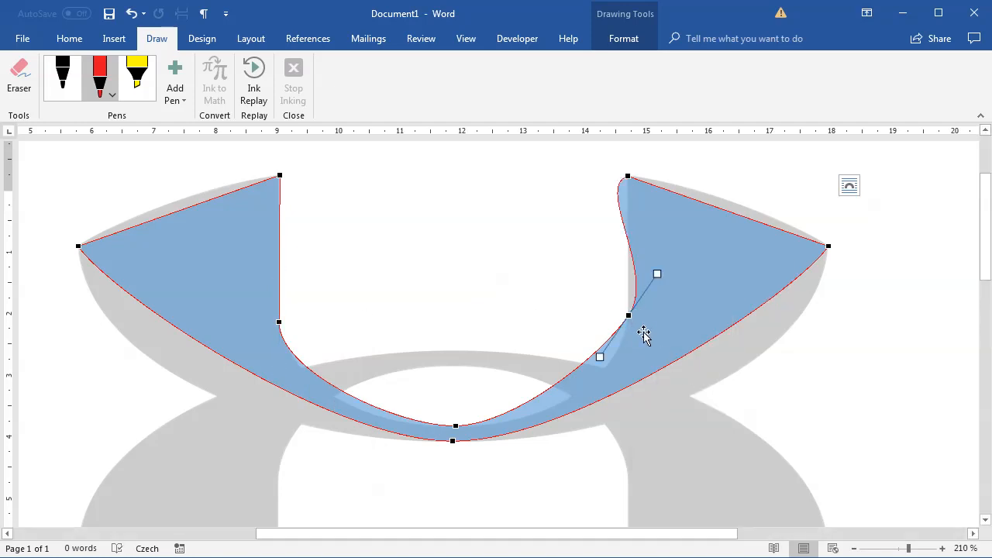
mouse_move(608, 351)
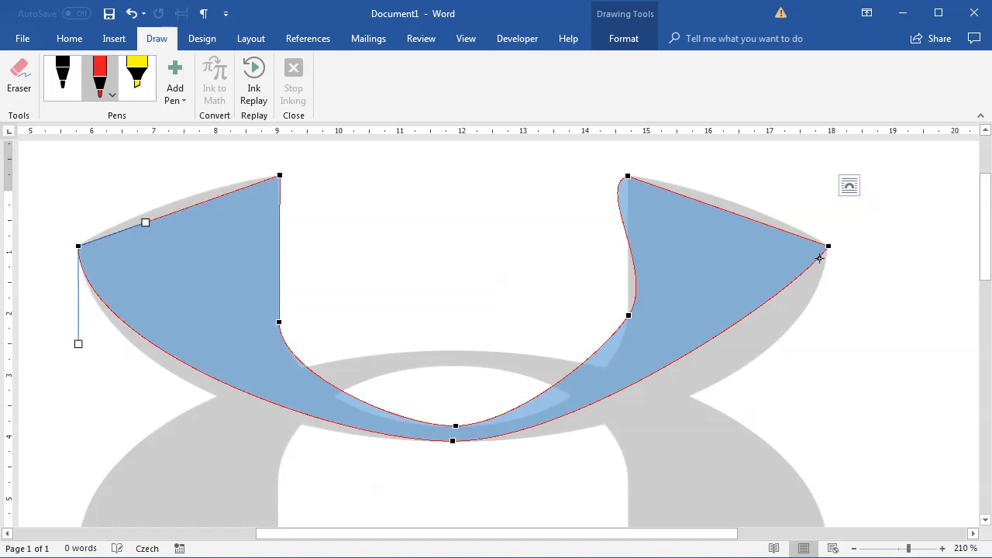
Drag the curve handles so the outer edge and bottom follow the grey U-shaped arc.
drag(819, 257, 829, 336)
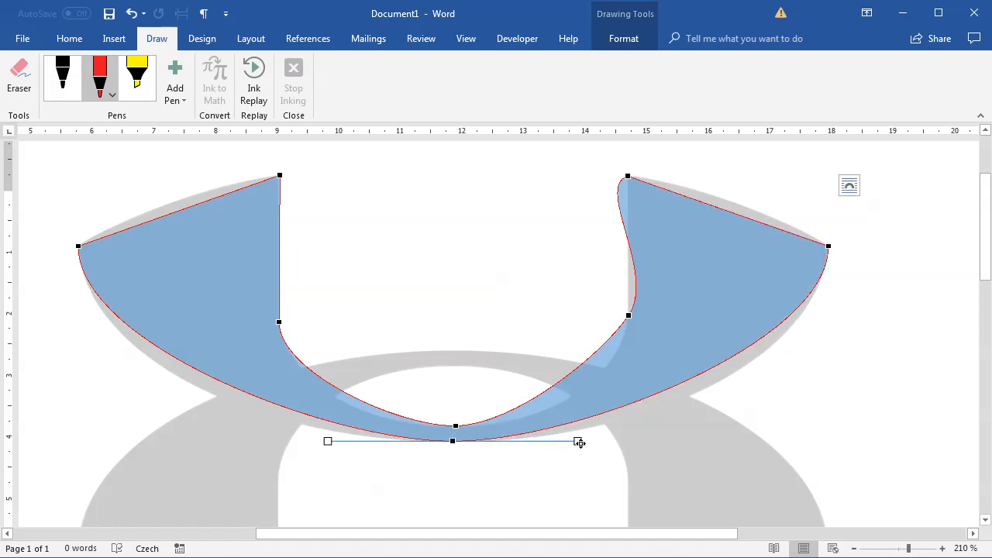
drag(579, 440, 643, 439)
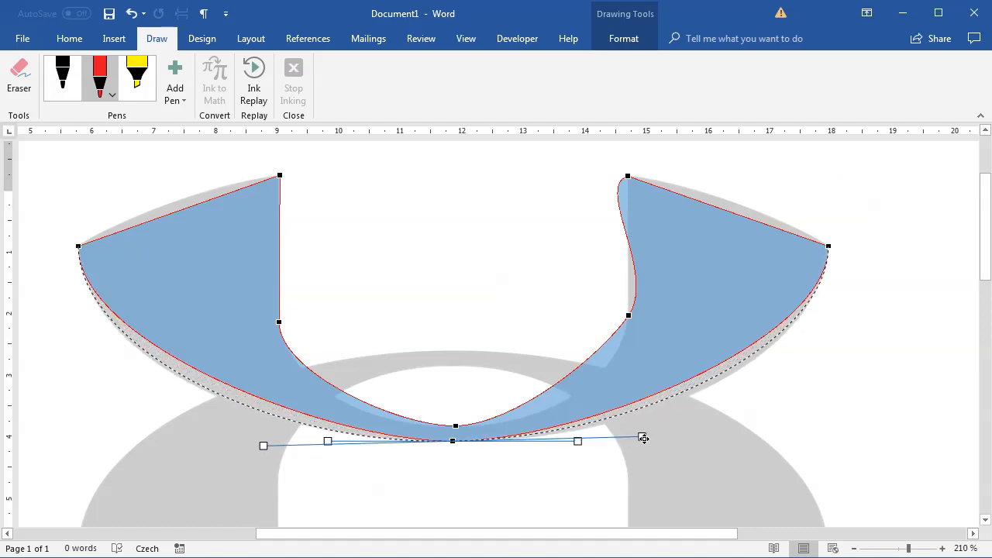
drag(643, 437, 636, 440)
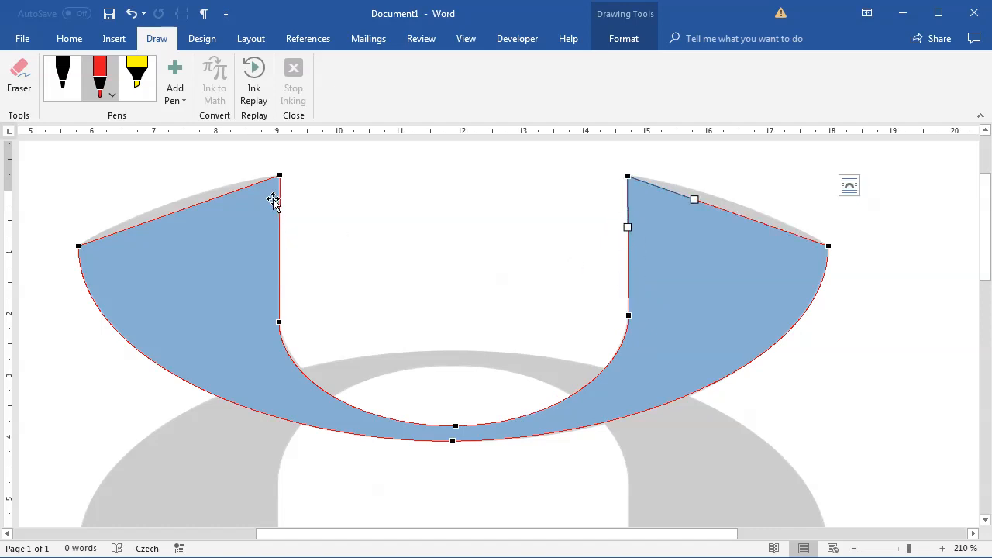
mouse_move(669, 227)
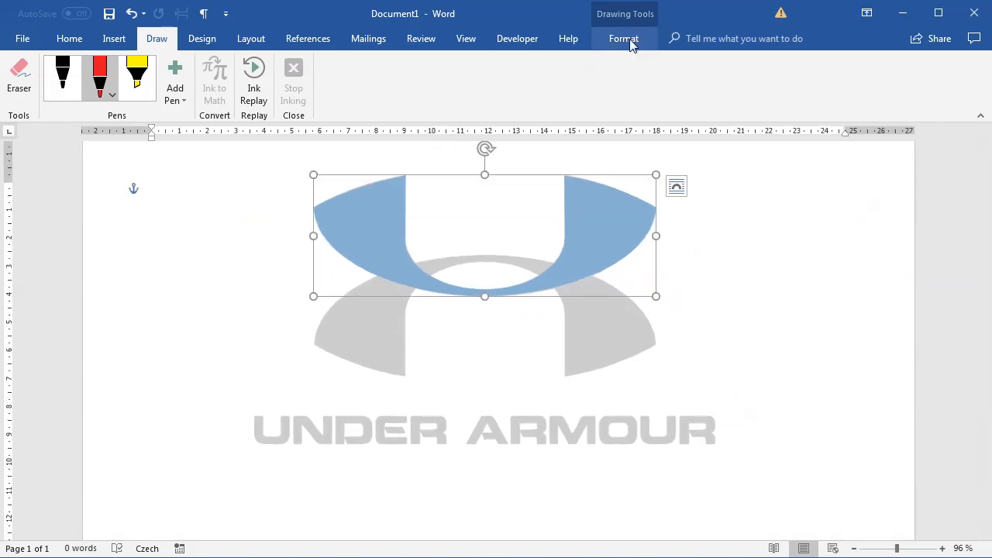
Fill the curved upper shape black while keeping partial transparency.
click(623, 37)
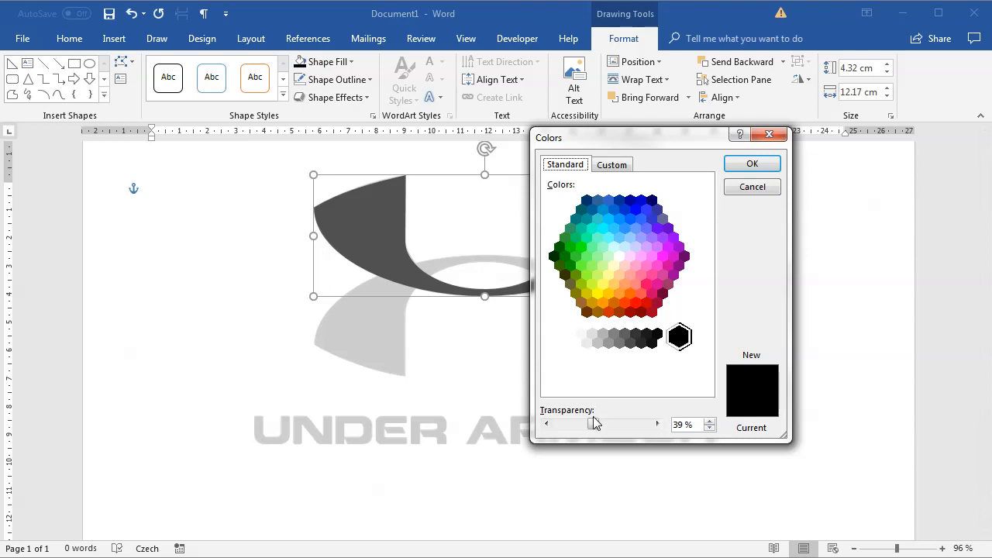
click(750, 163)
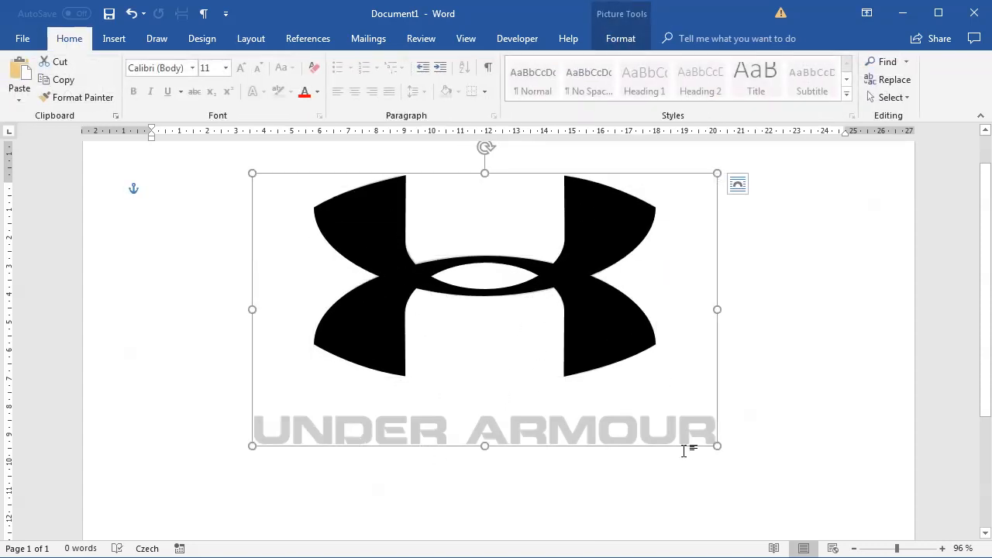
Add a text box below the logo reading UNDER ARMOUR in Eurostar Black.
click(114, 38)
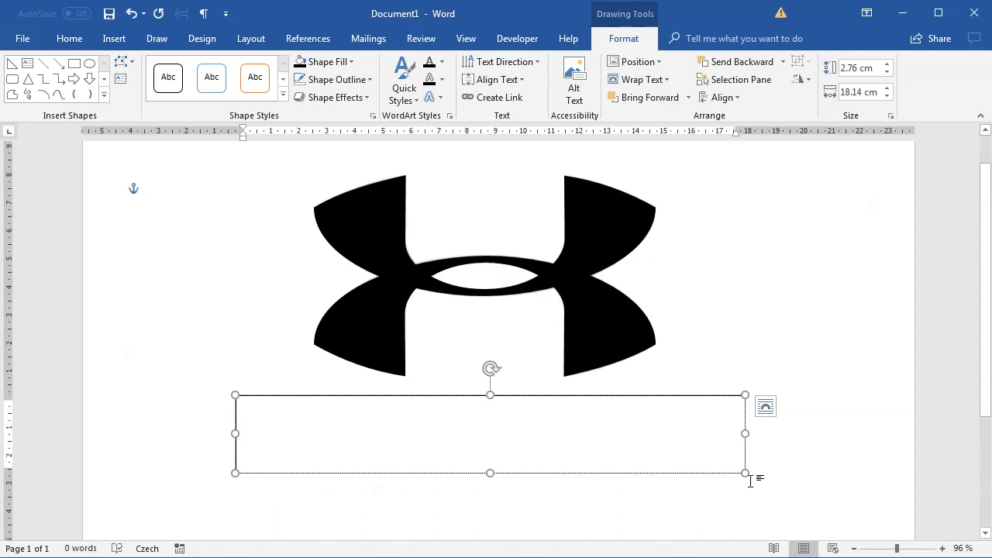
text(UN)
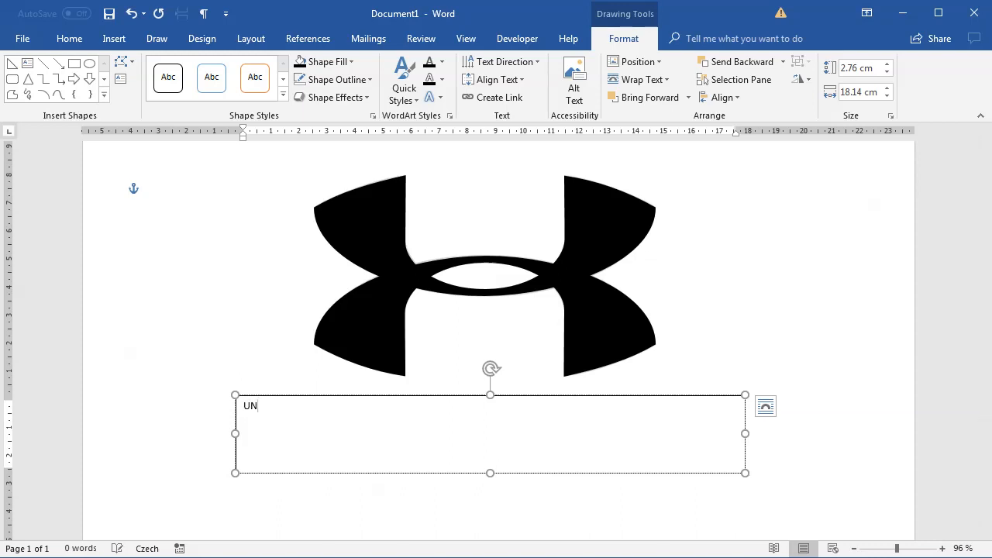
text(DER AR)
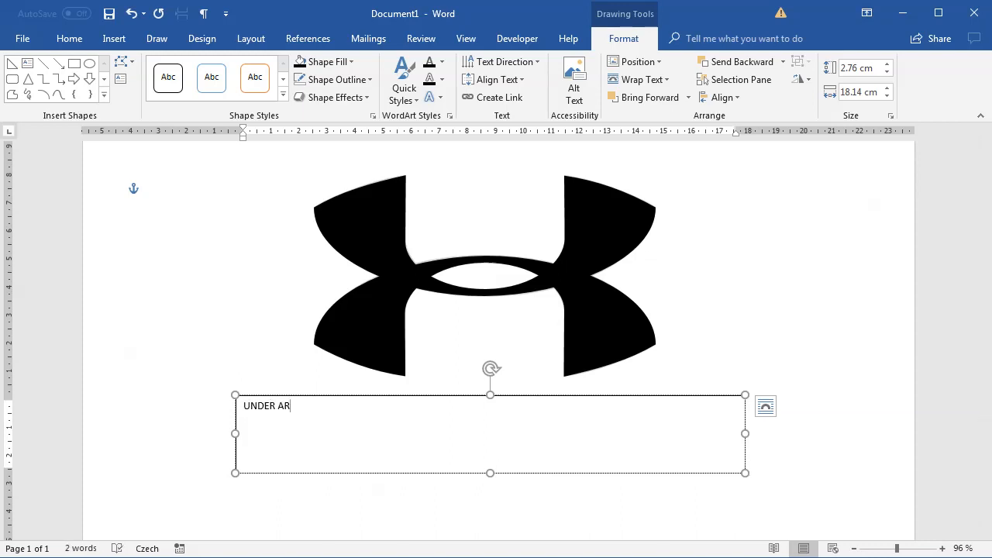
text(MOUR)
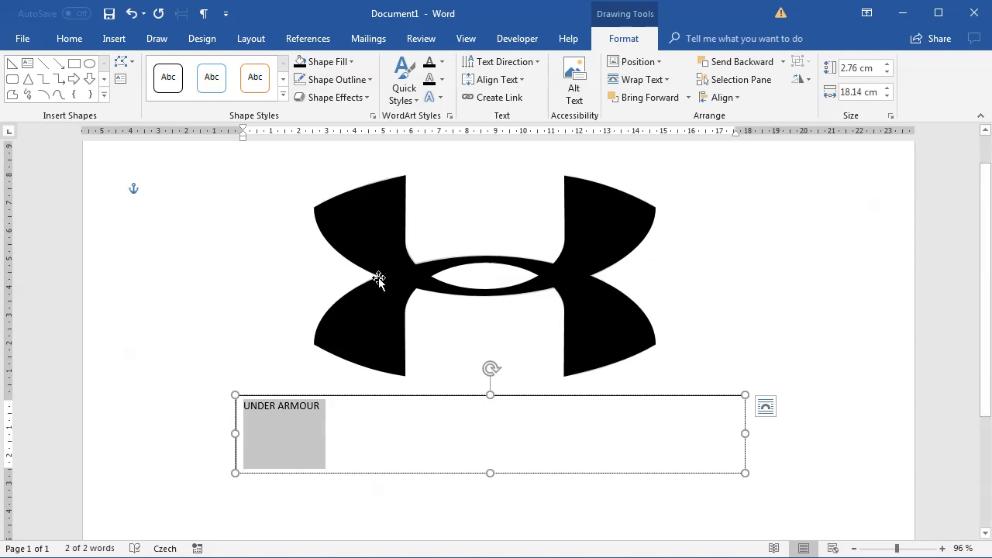
mouse_move(68, 38)
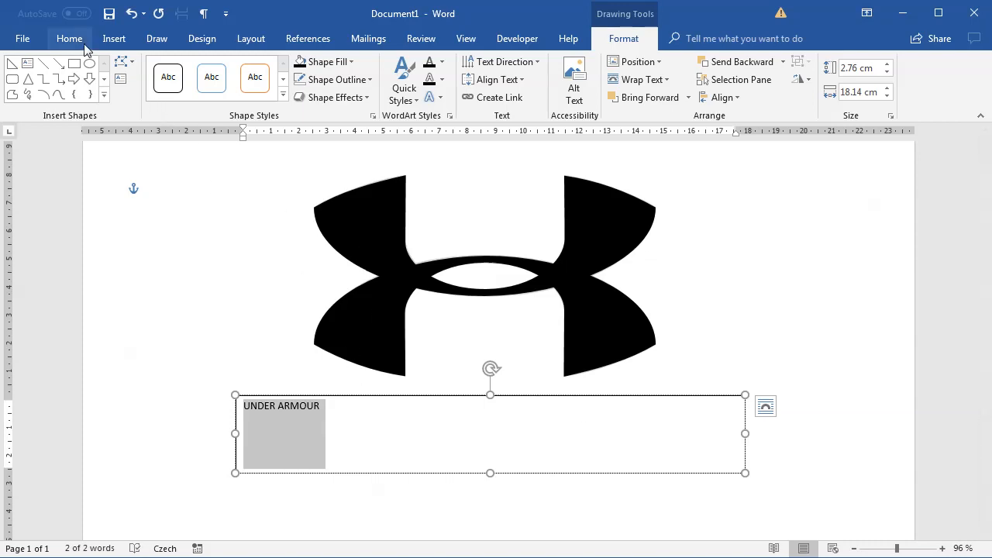
click(68, 38)
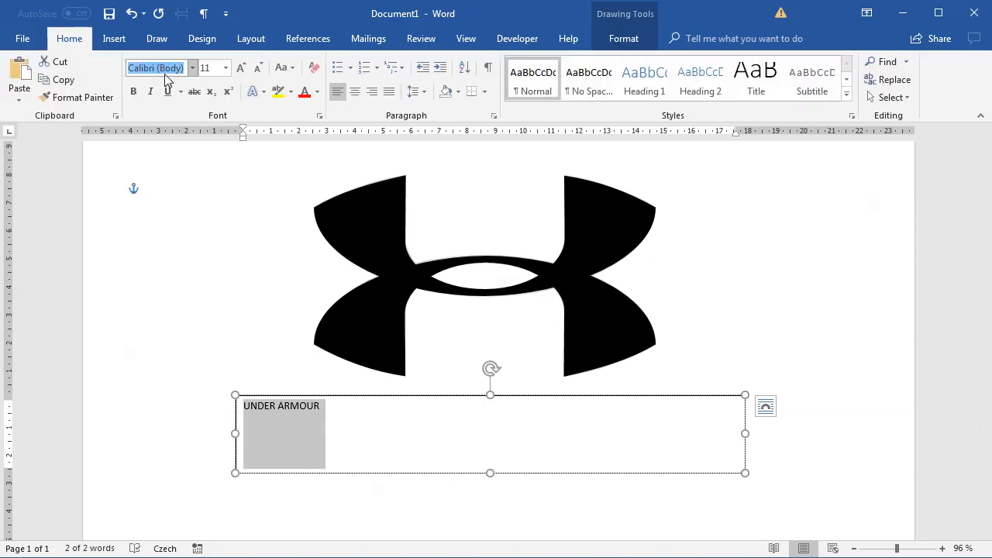
text(Eurostar Black)
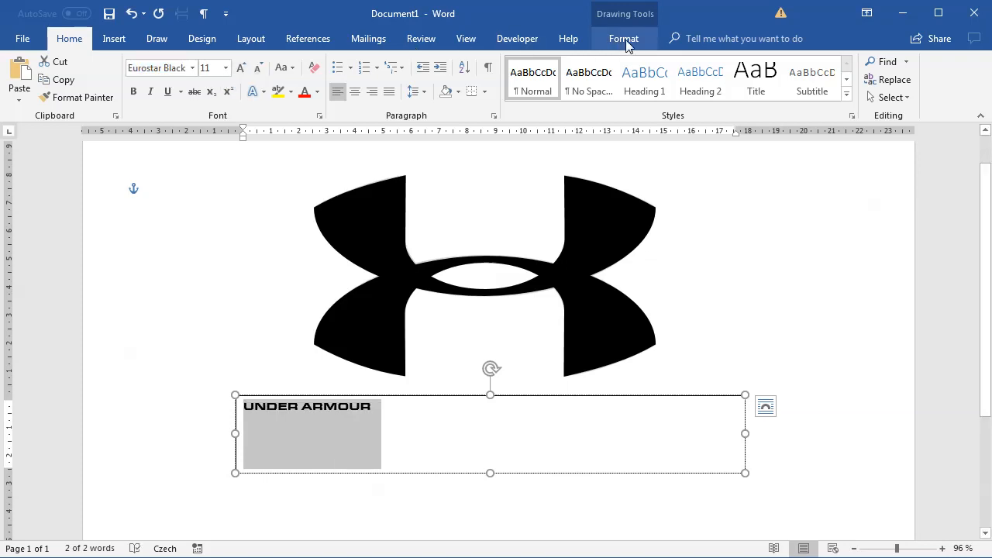
Give the text box No Fill and enlarge the lettering to about 40.5 pt.
click(321, 62)
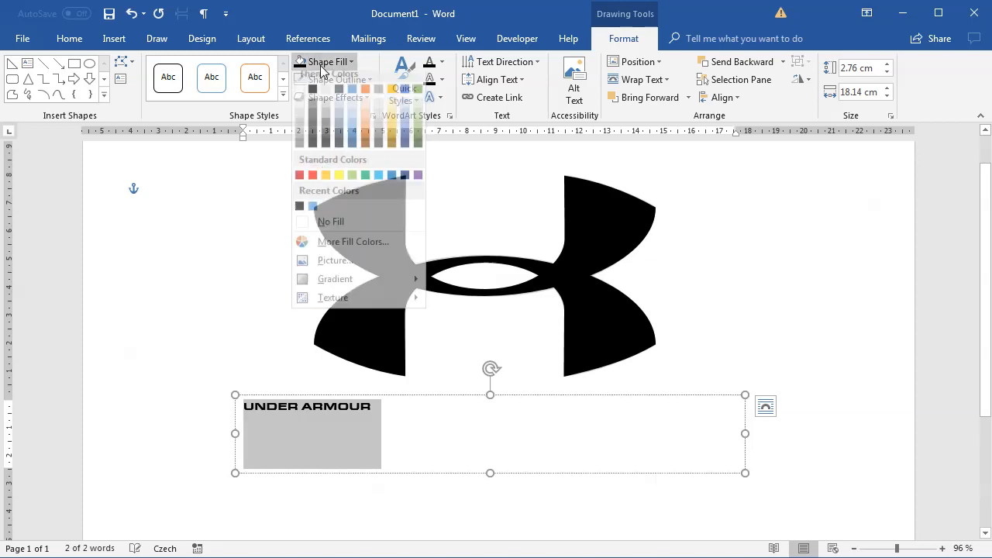
click(330, 220)
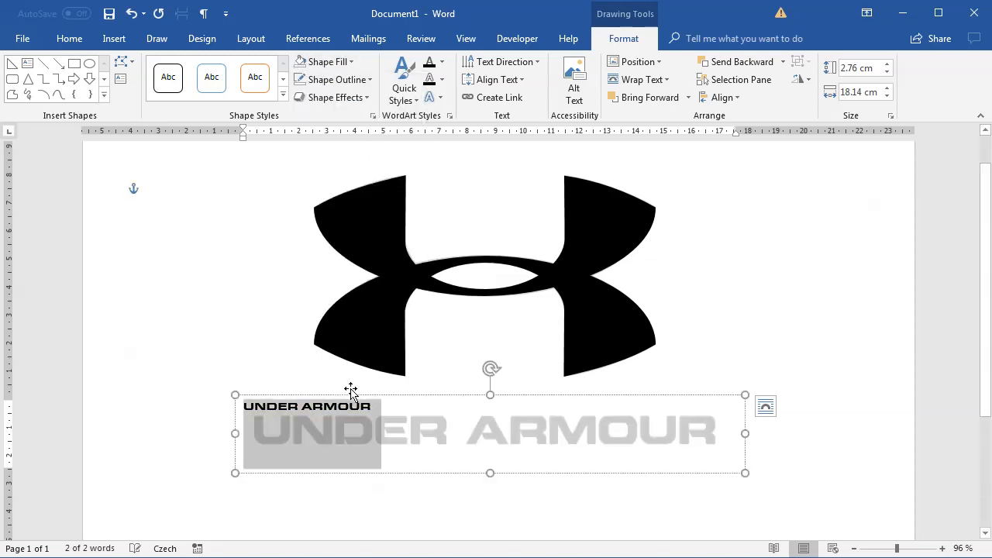
click(68, 37)
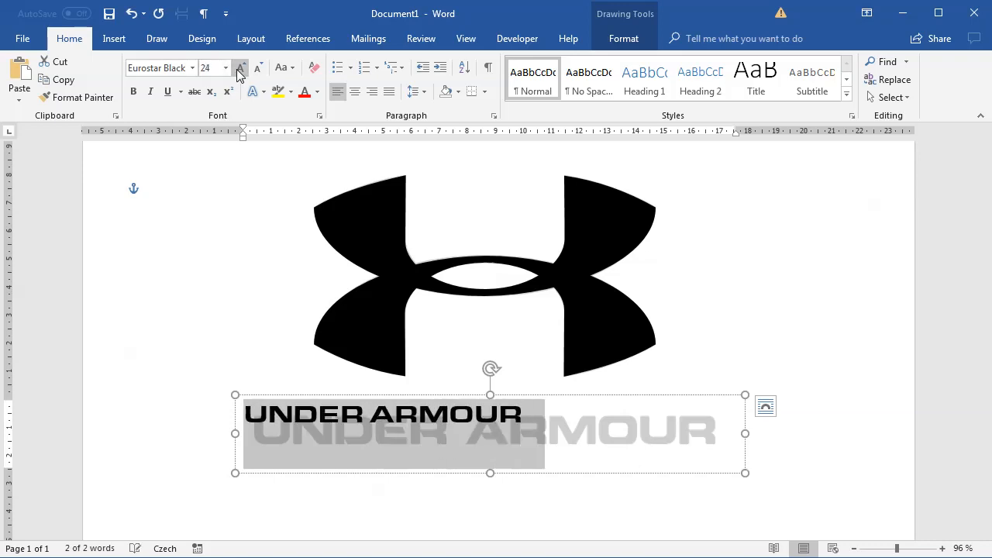
click(242, 68)
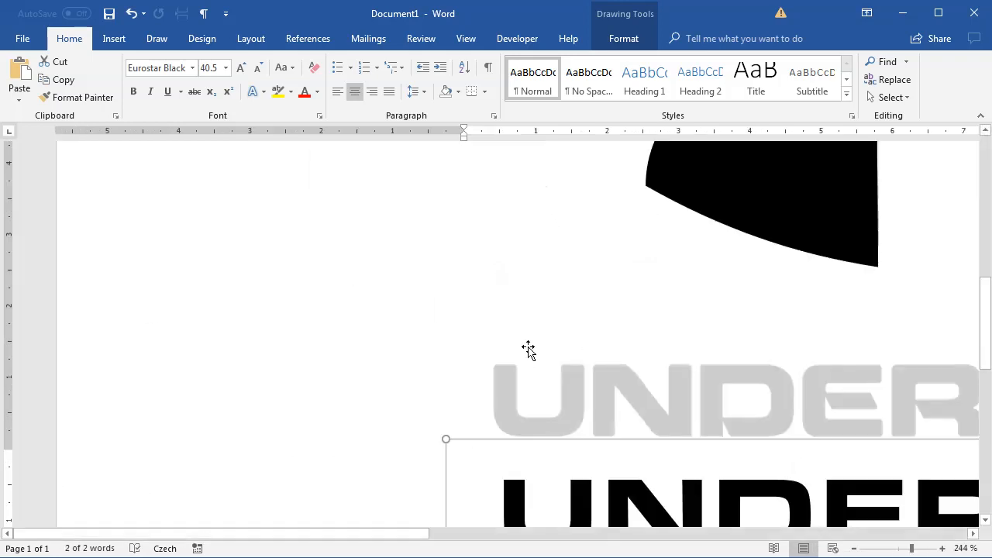
Insert a small white rectangle over a letter and duplicate it for the other notches.
scroll(right, 3)
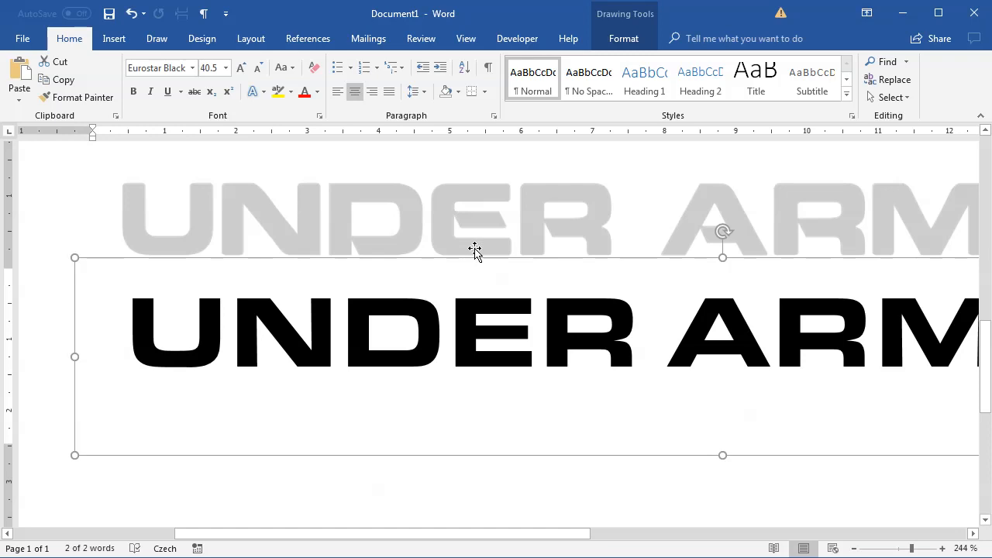
mouse_move(353, 261)
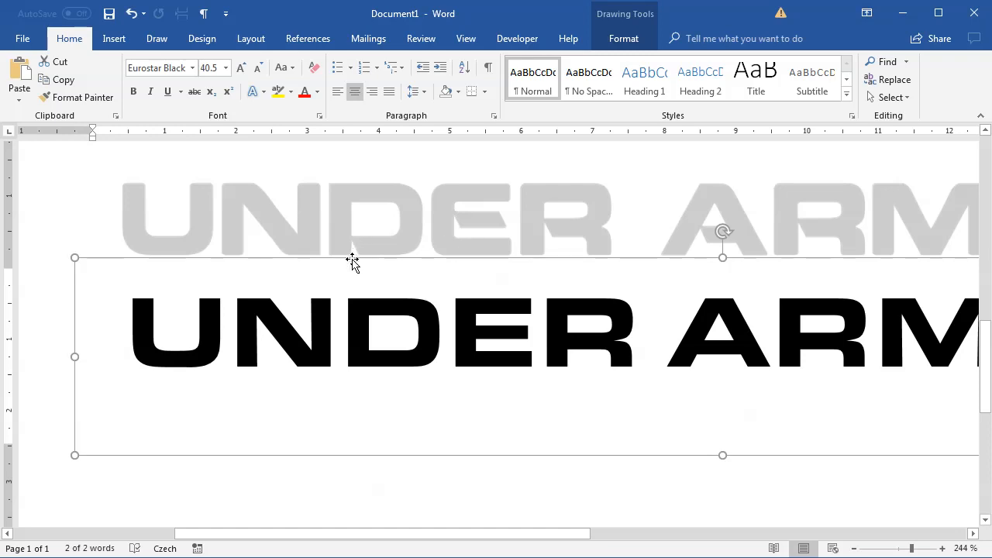
mouse_move(534, 239)
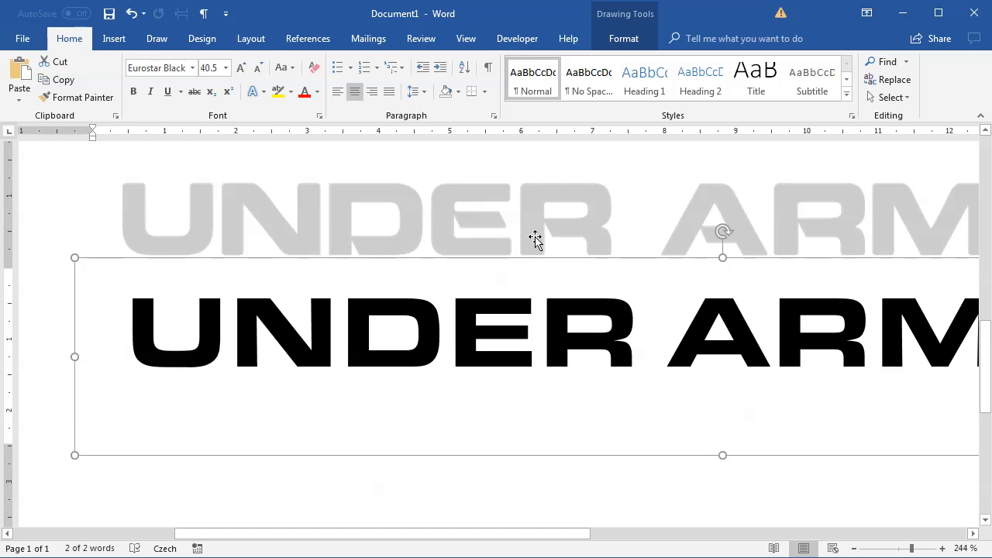
click(943, 549)
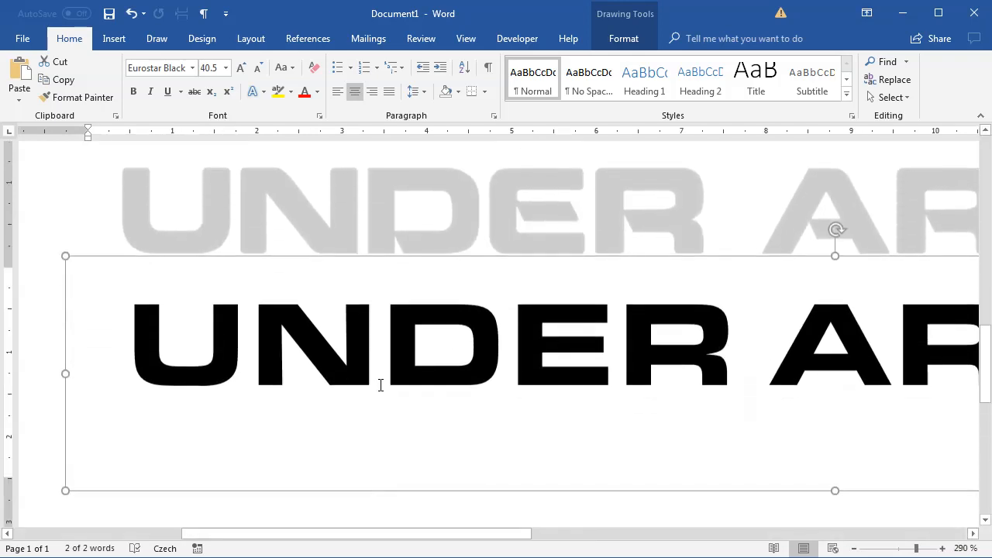
click(115, 37)
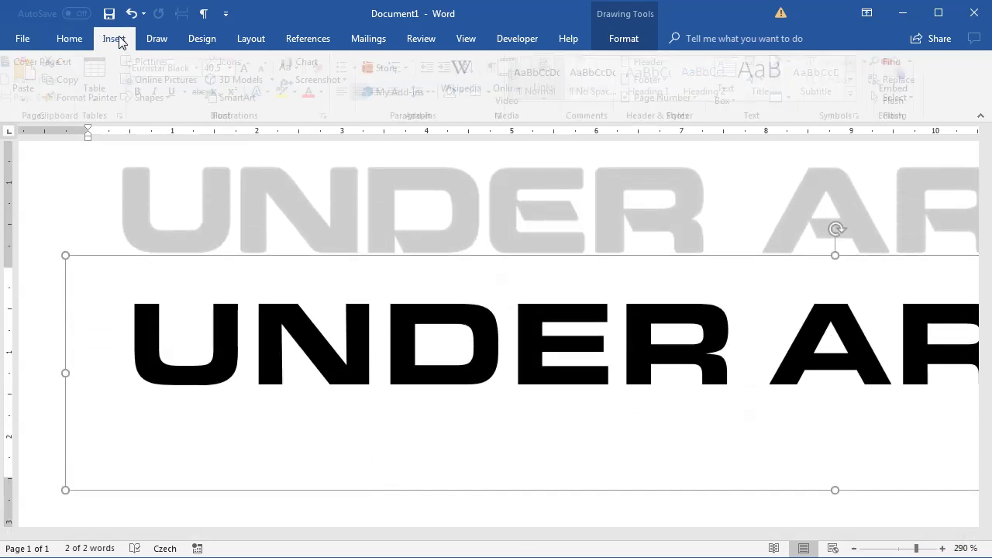
click(155, 96)
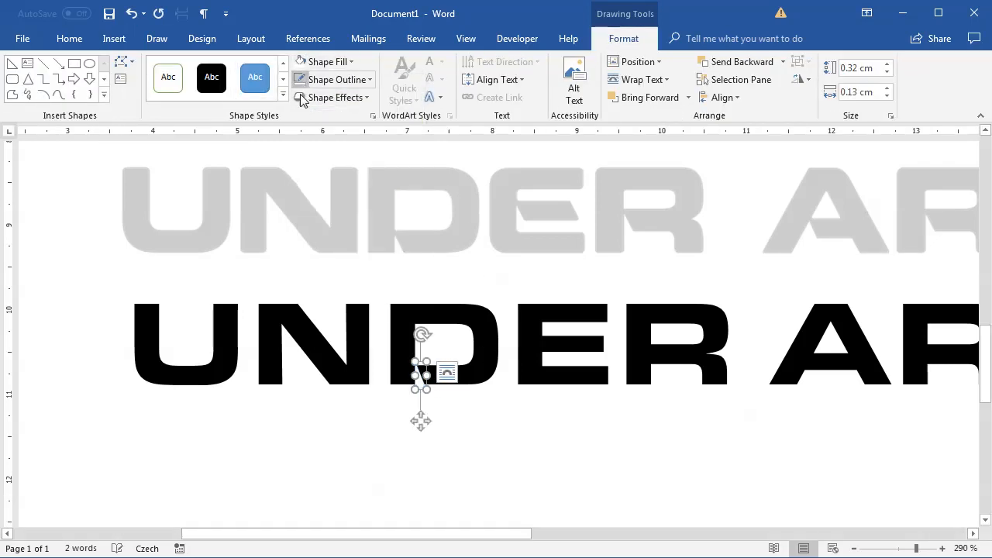
key(ctrl+v)
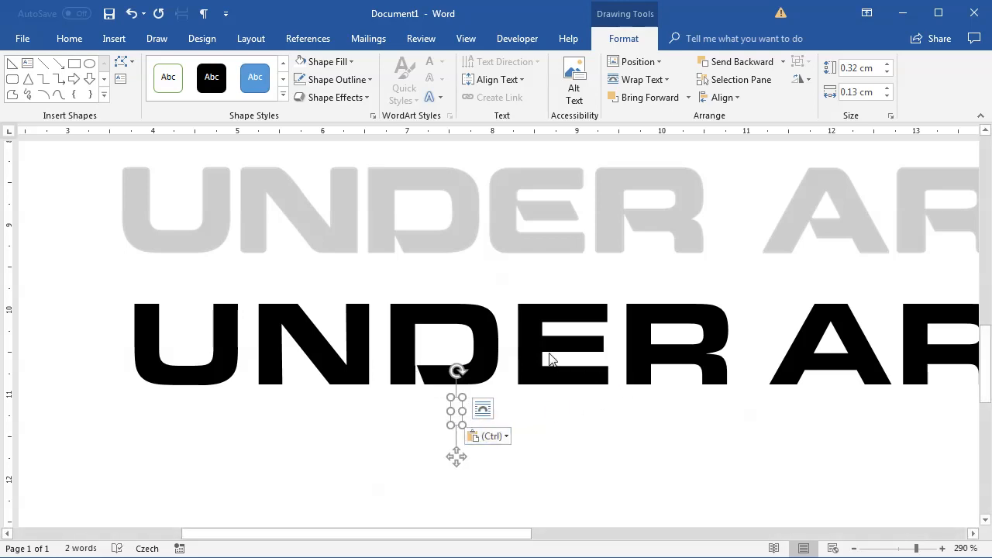
mouse_move(472, 425)
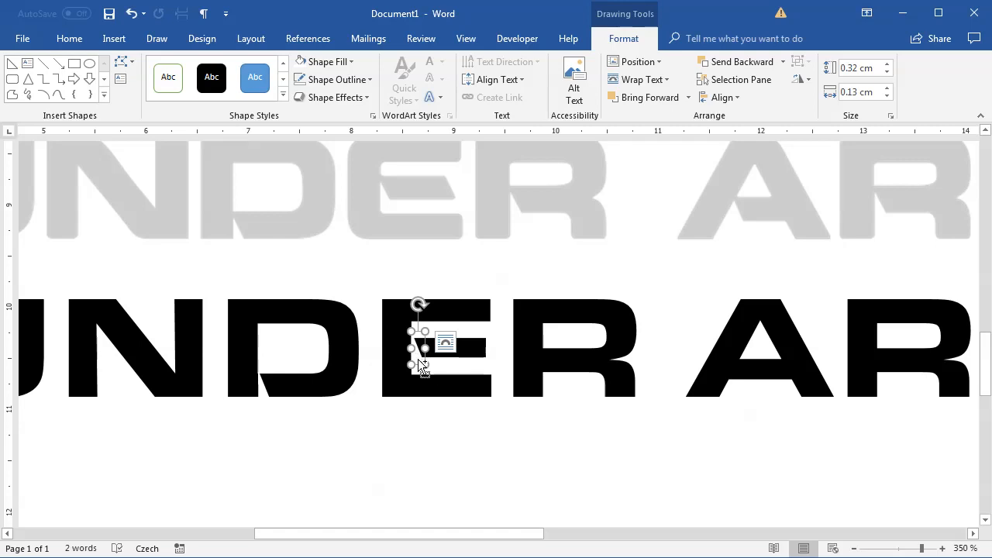
Position the white notch copies on the U, D, R and A letters.
click(445, 342)
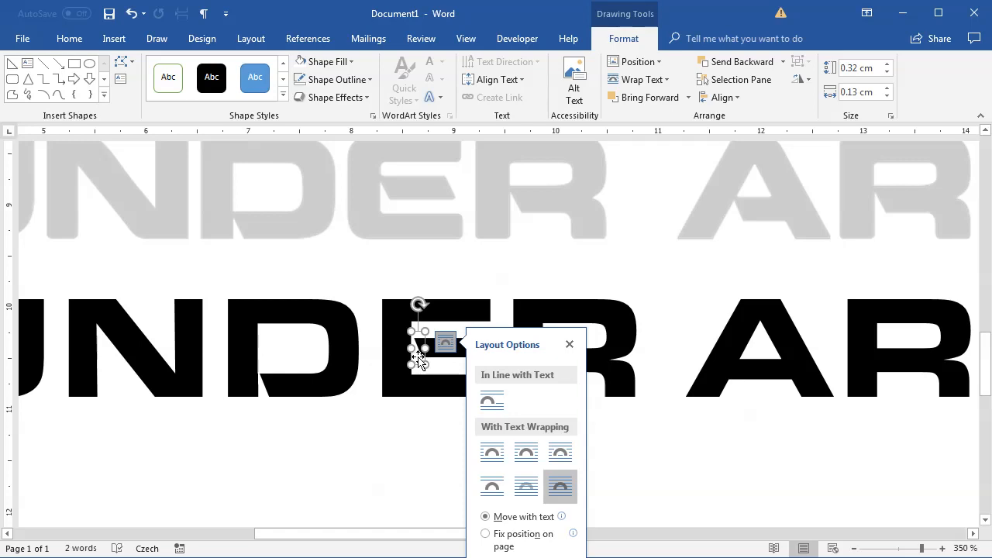
click(570, 344)
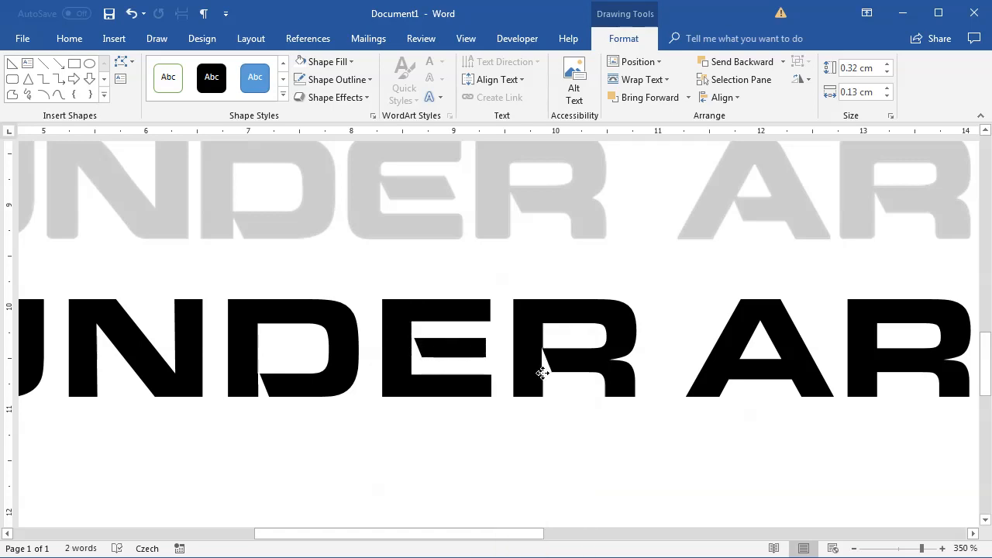
click(545, 349)
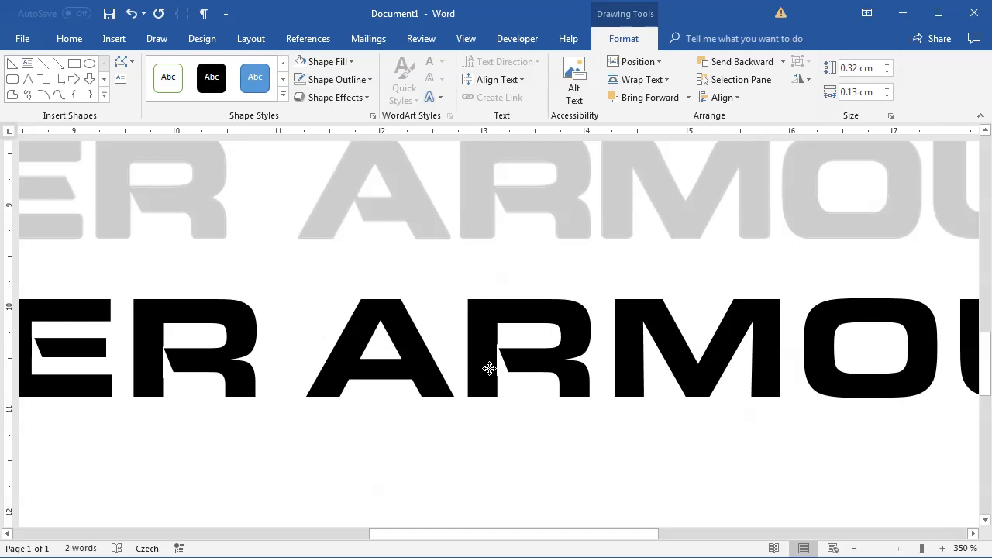
click(504, 353)
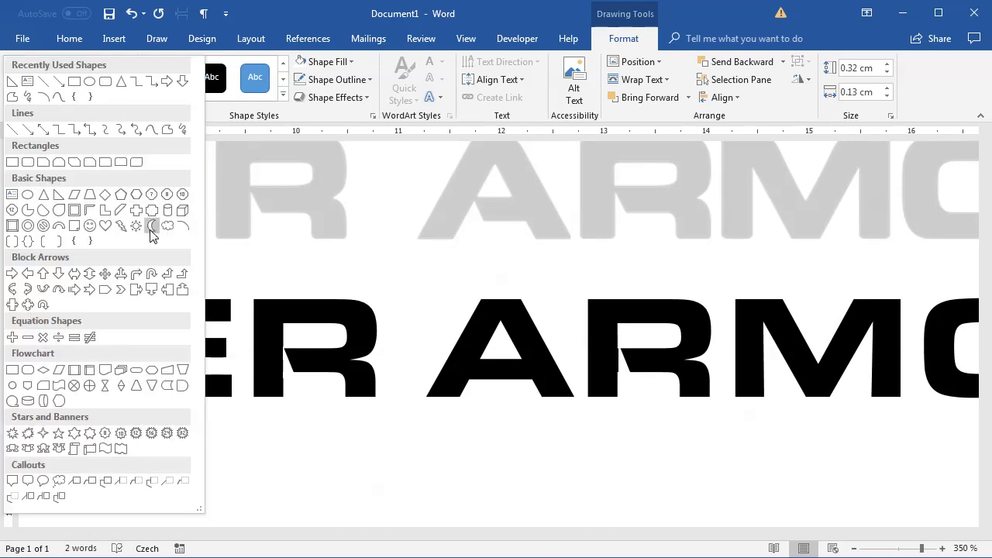
mouse_move(43, 194)
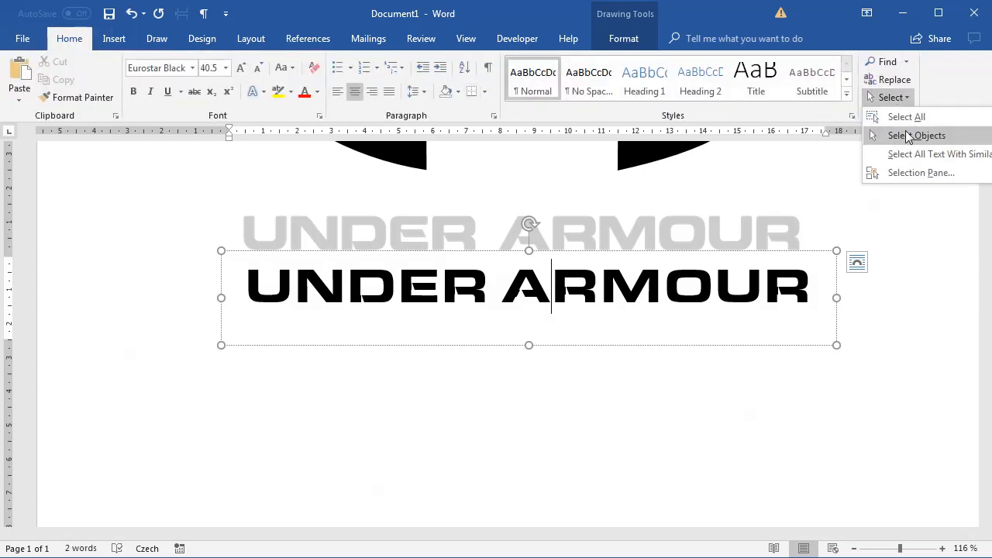
Select the text box and notch shapes with Select Objects and group them into one wordmark.
click(916, 135)
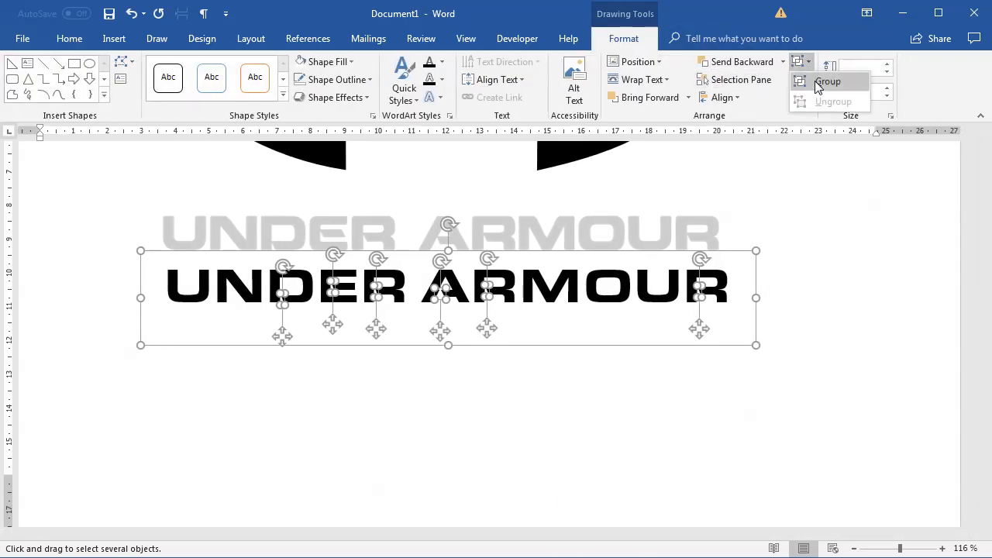
click(827, 80)
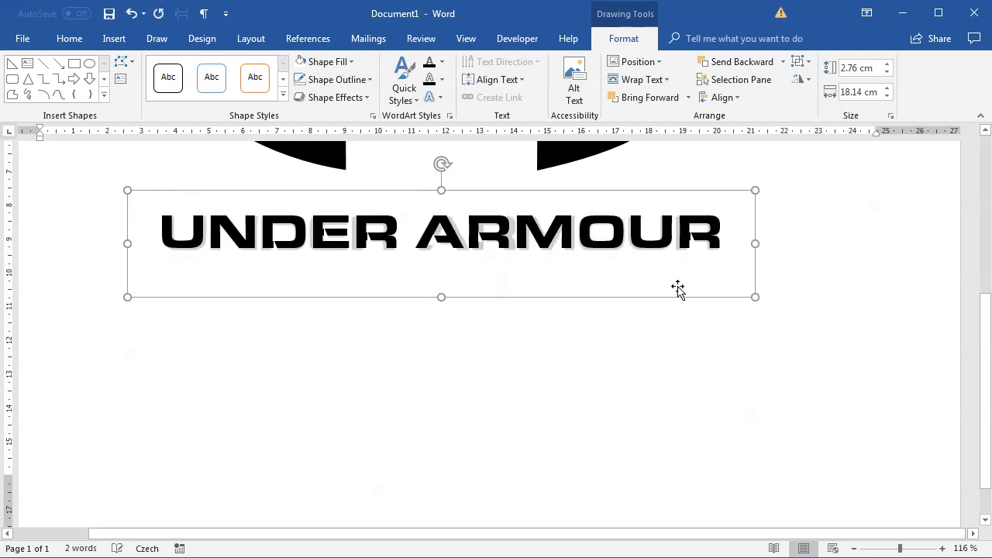
drag(898, 549, 887, 549)
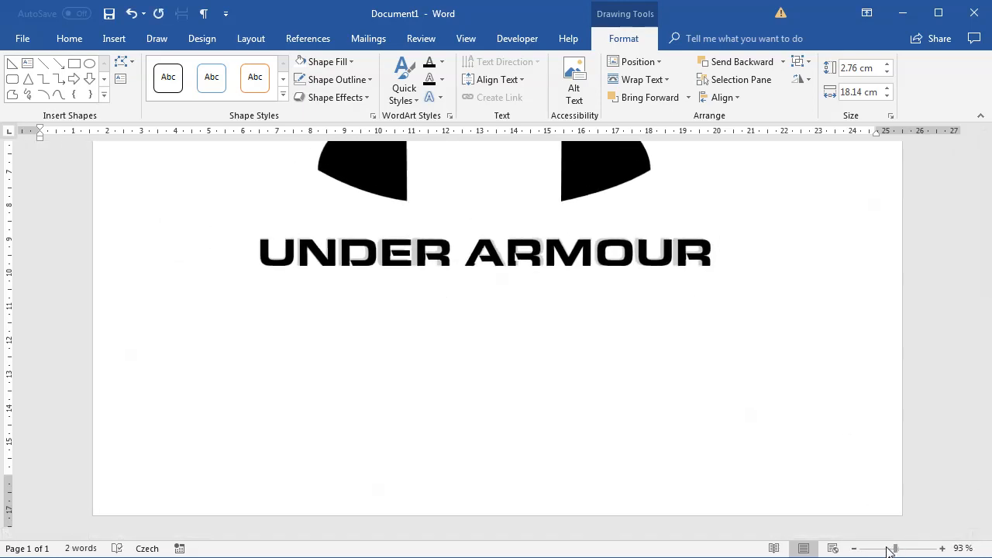